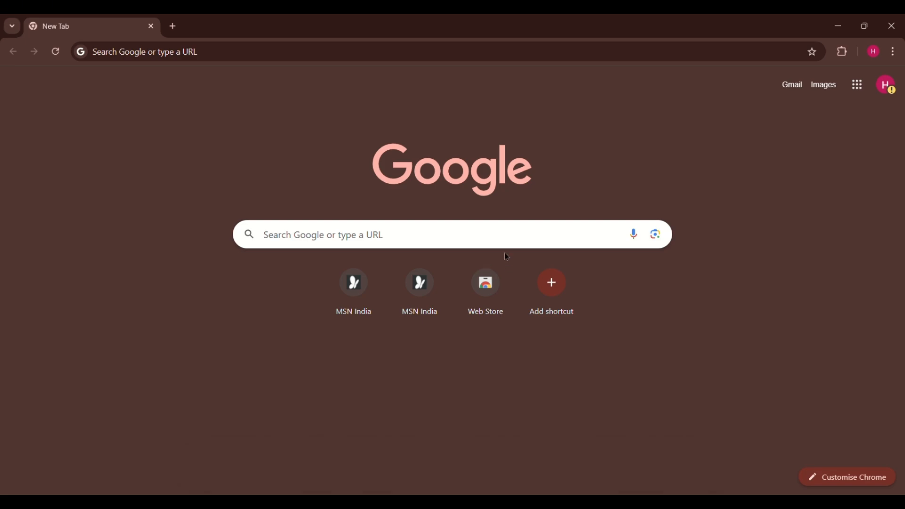
- Search Google for 'anti malware scan' and open the Malwarebytes Free Virus Scanner 2024 result
{"action": "type", "text": "anti malware scan"}
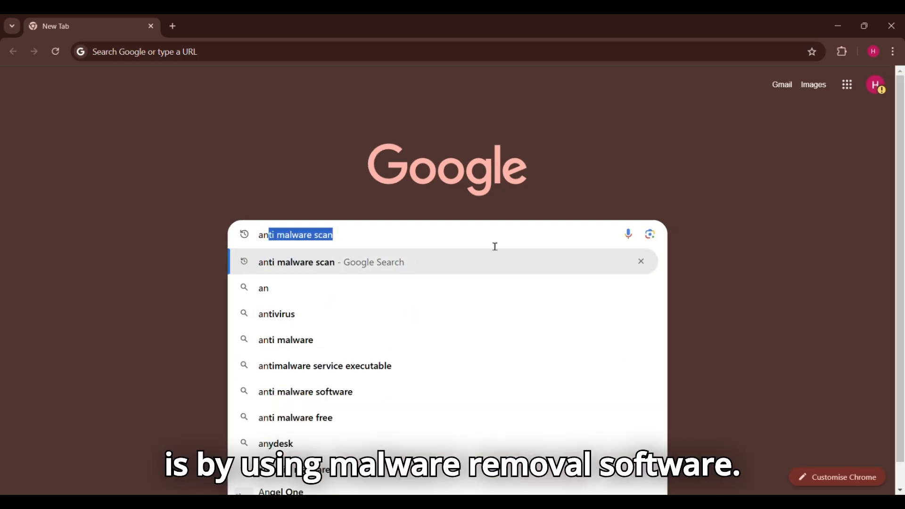
{"action": "key", "text": "Enter"}
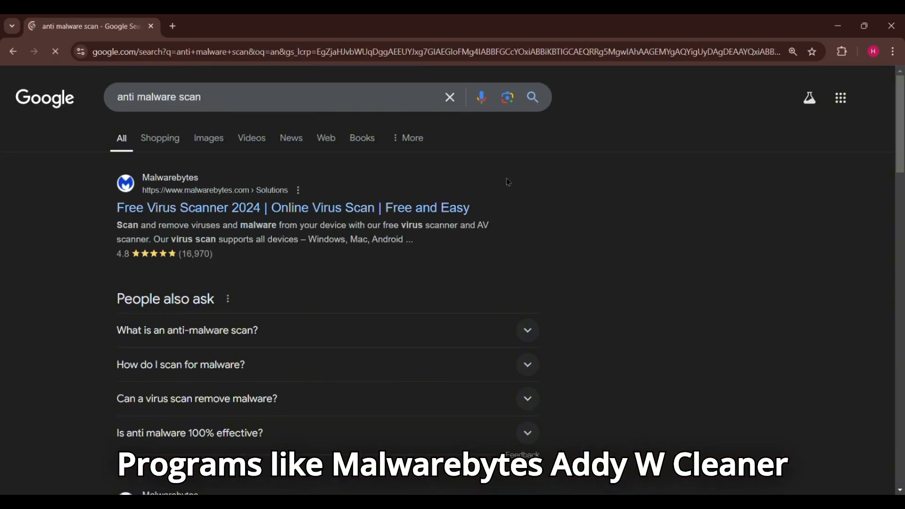
{"action": "left_click", "coordinate": [292, 207]}
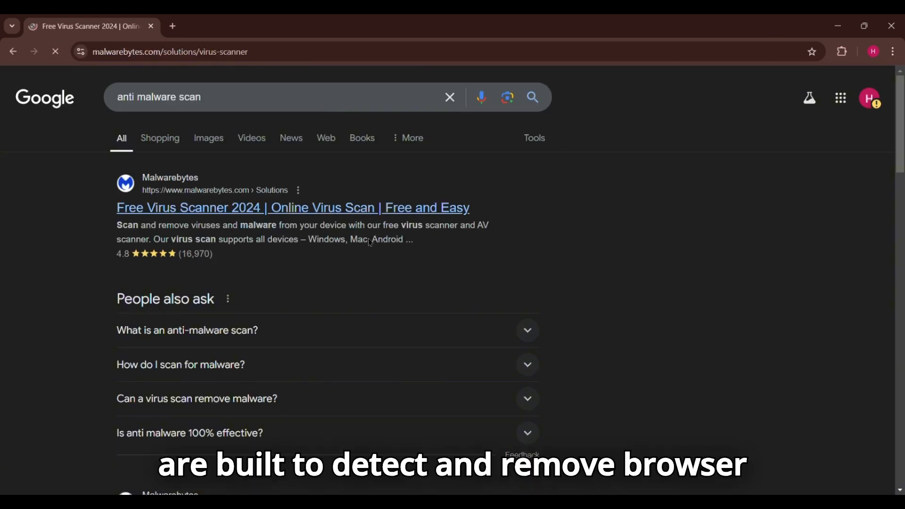
{"action": "left_click", "coordinate": [292, 207]}
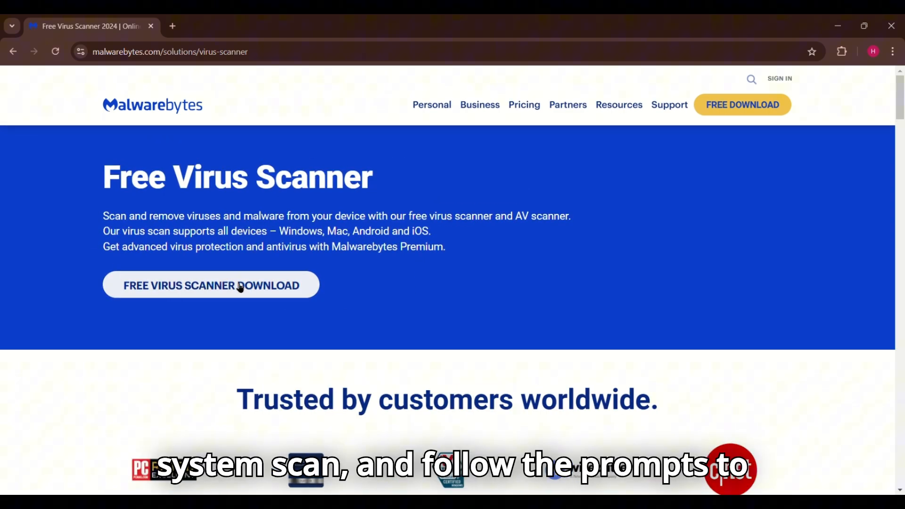
{"action": "scroll", "scroll_direction": "down", "scroll_amount": 3}
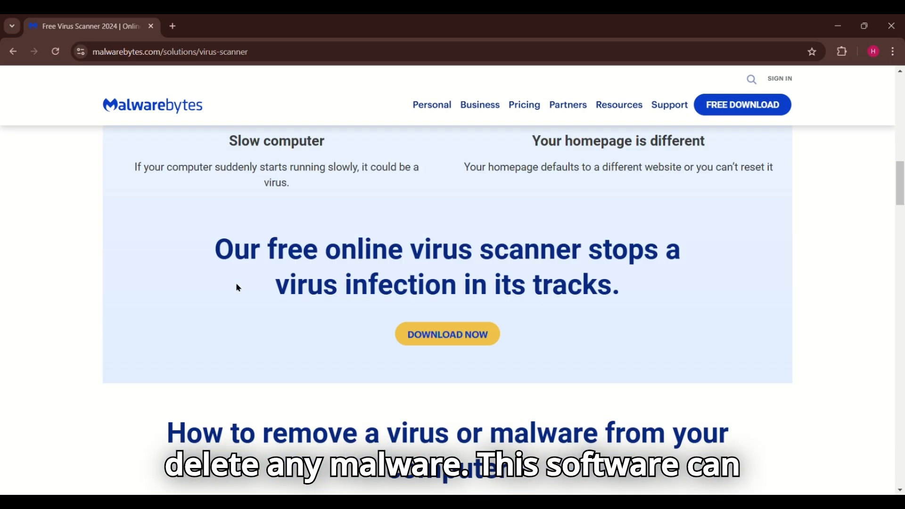
{"action": "scroll", "scroll_direction": "down", "scroll_amount": 3}
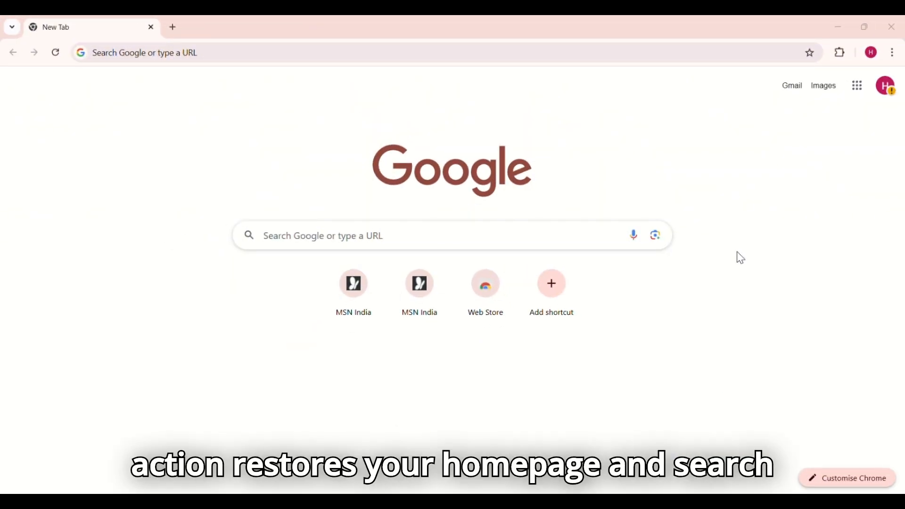
{"action": "mouse_move", "coordinate": [305, 216]}
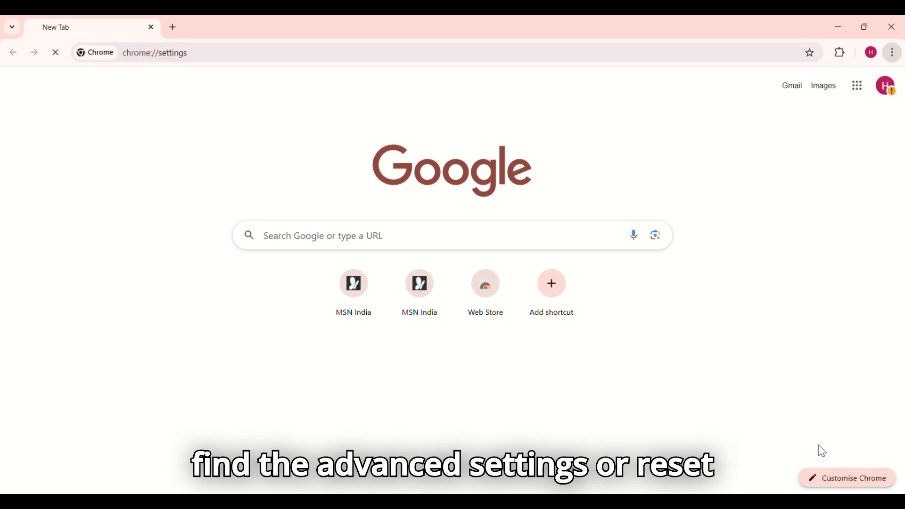
- From the Reset settings section, start restoring Chrome's settings to their original defaults
{"action": "left_click", "coordinate": [64, 408]}
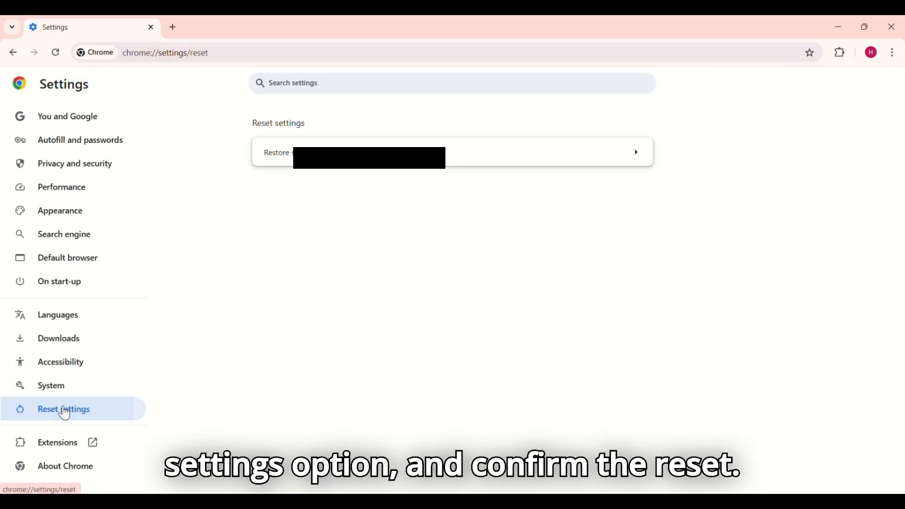
{"action": "left_click", "coordinate": [452, 151]}
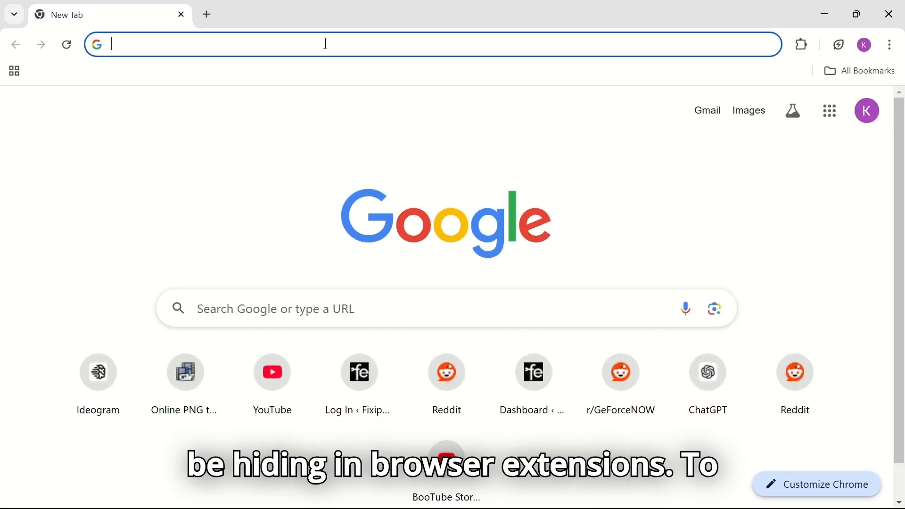
- Go to chrome://extensions and remove the Free VPN for Chrome - VPN Proxy VeePN extension
{"action": "type", "text": "chrome://extensions"}
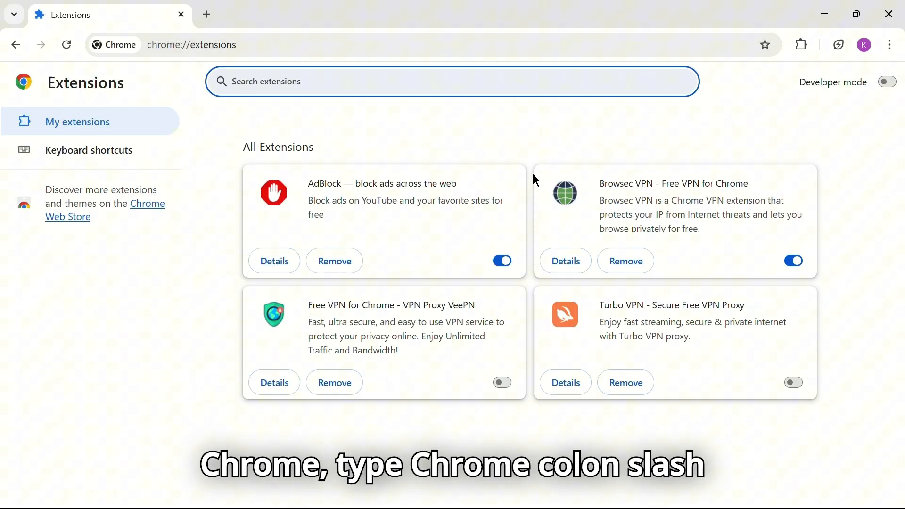
{"action": "mouse_move", "coordinate": [529, 264]}
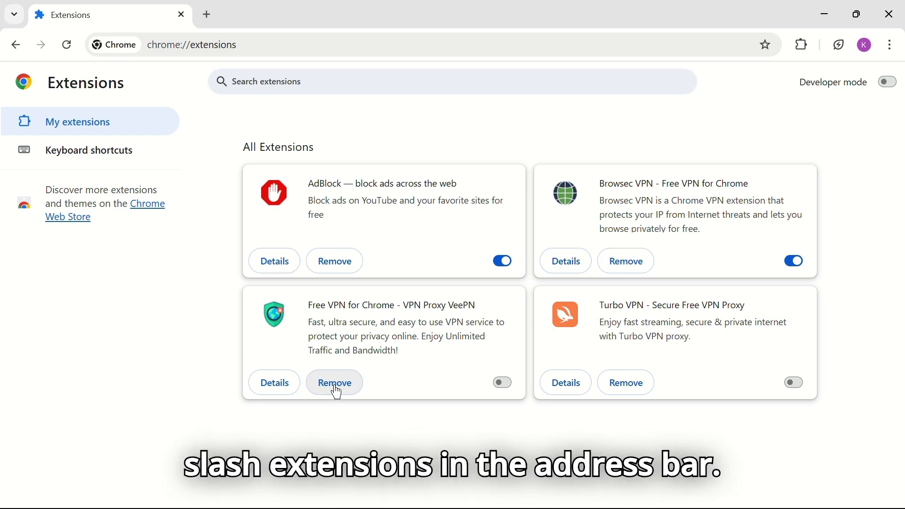
{"action": "left_click", "coordinate": [333, 383]}
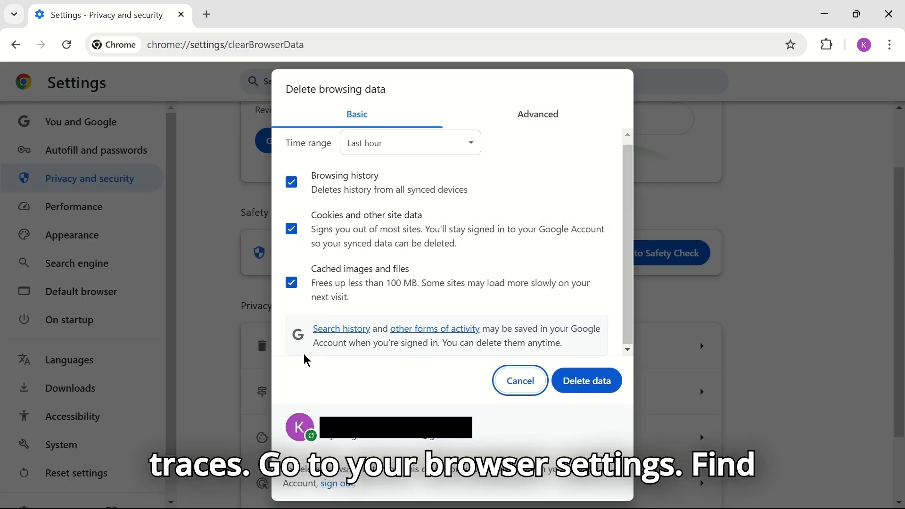
- Delete history, cookies and cached files for All time
{"action": "left_click", "coordinate": [409, 143]}
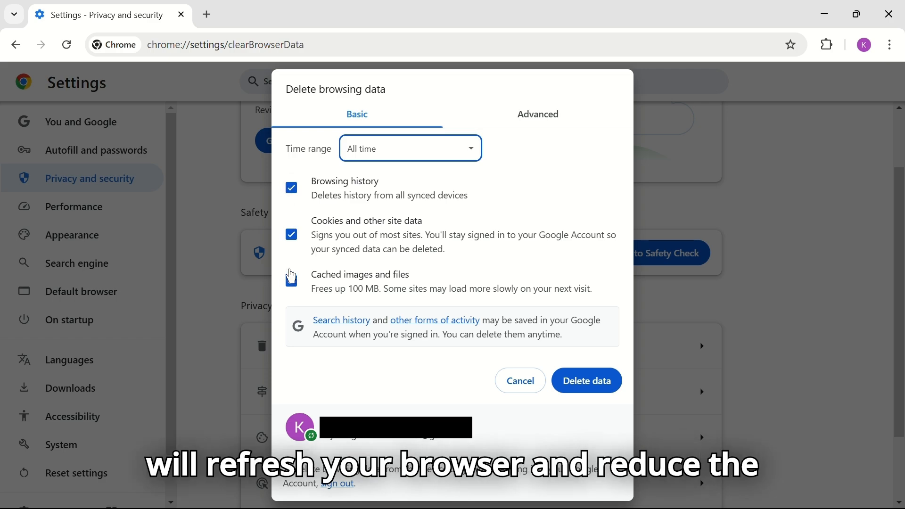
{"action": "left_click", "coordinate": [291, 279]}
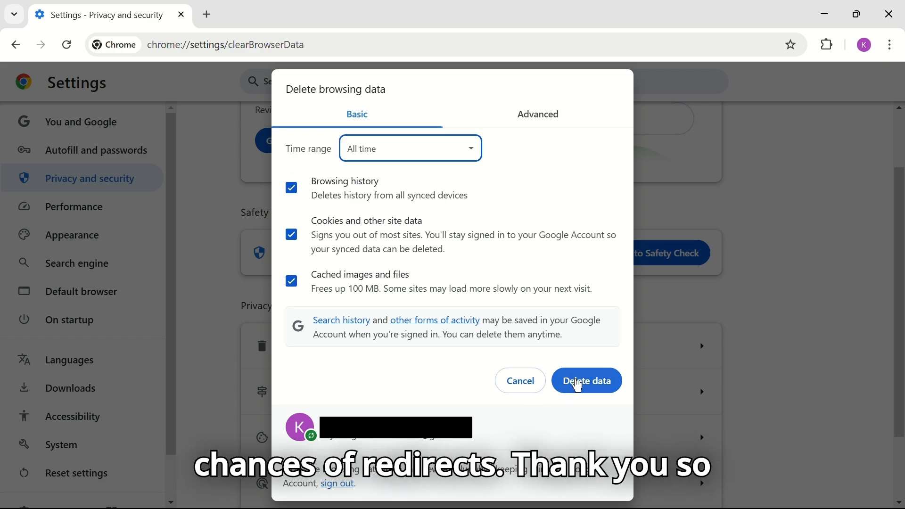